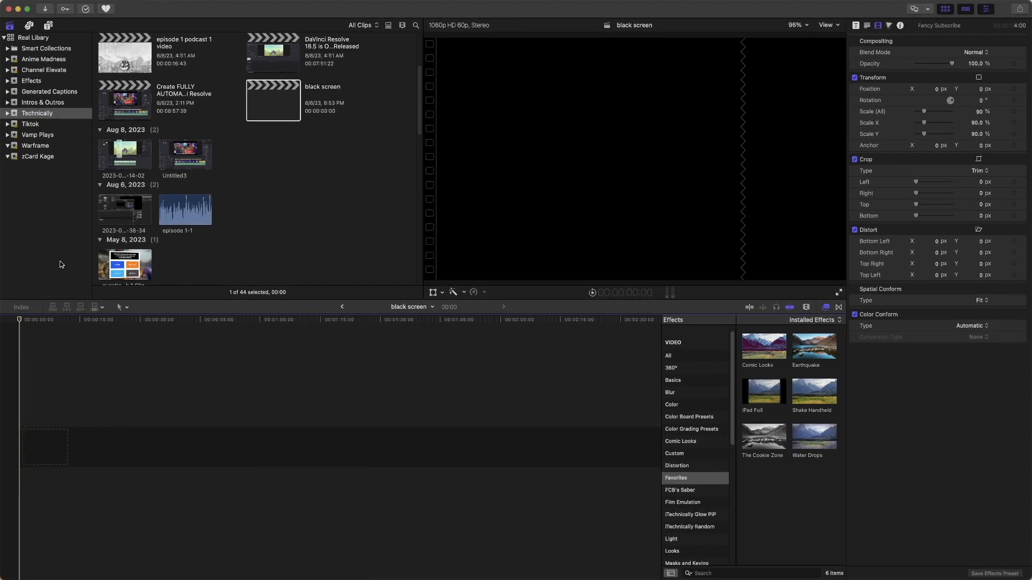
mouse_move(51, 57)
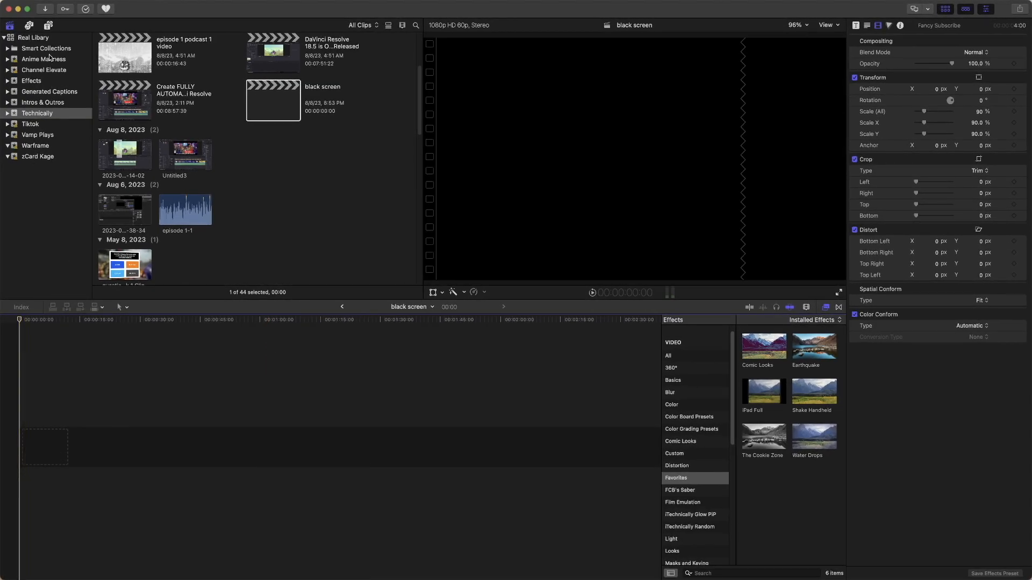
Show the Solids category under Generators in the titles and generators browser.
click(47, 24)
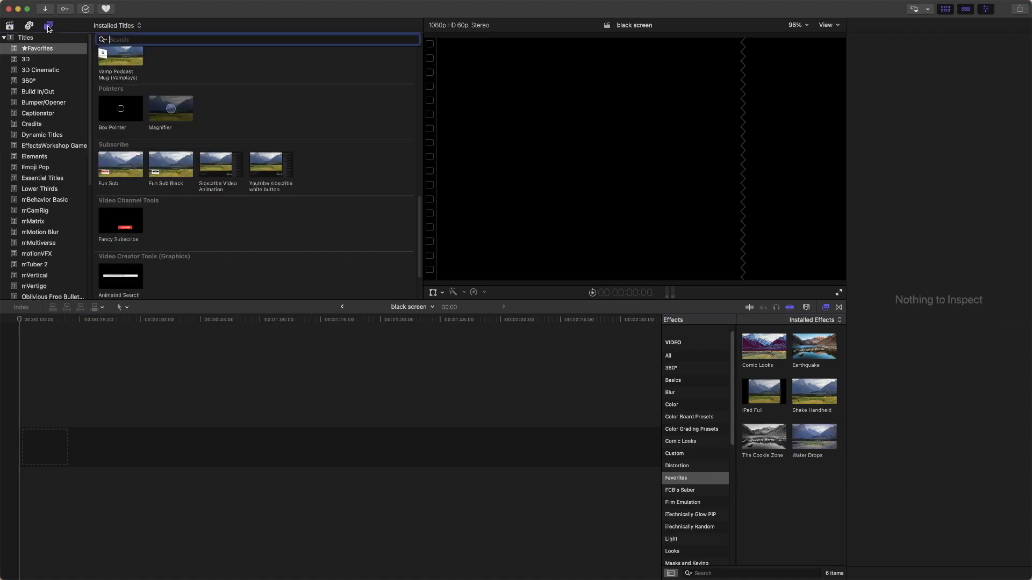
mouse_move(47, 29)
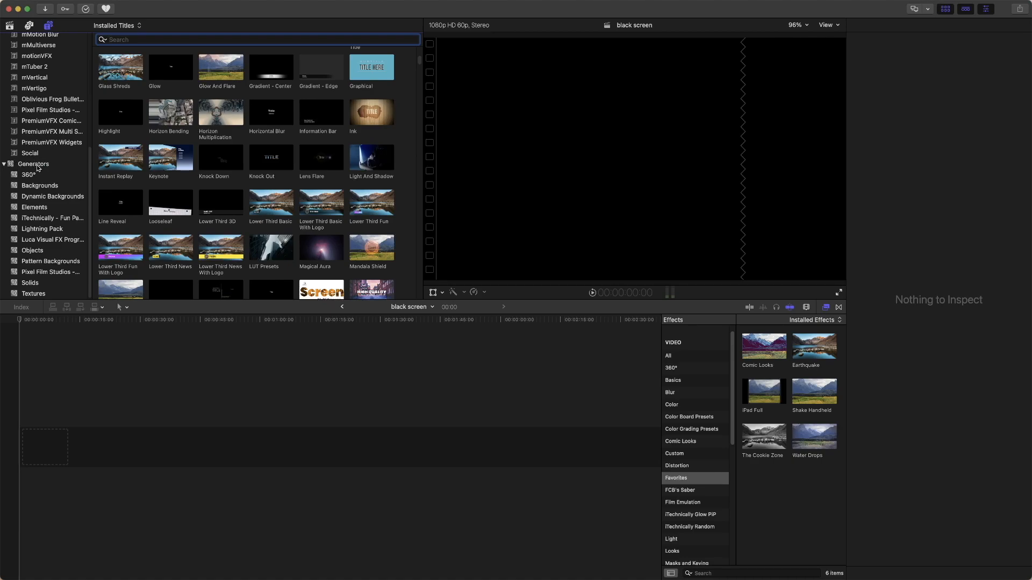
mouse_move(54, 267)
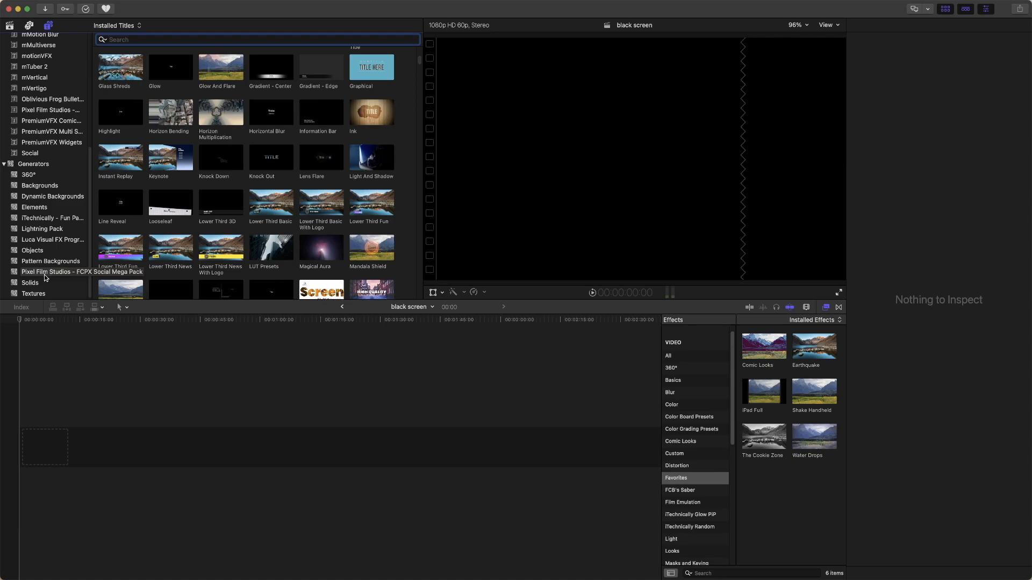
click(30, 283)
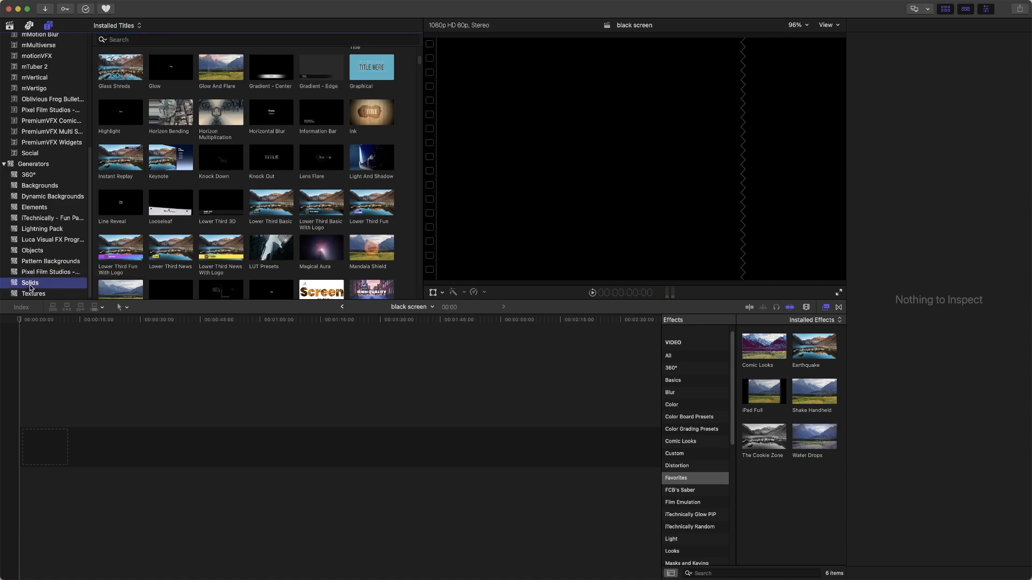
Add the Custom solid generator to the timeline start and reveal its Color parameter.
click(30, 282)
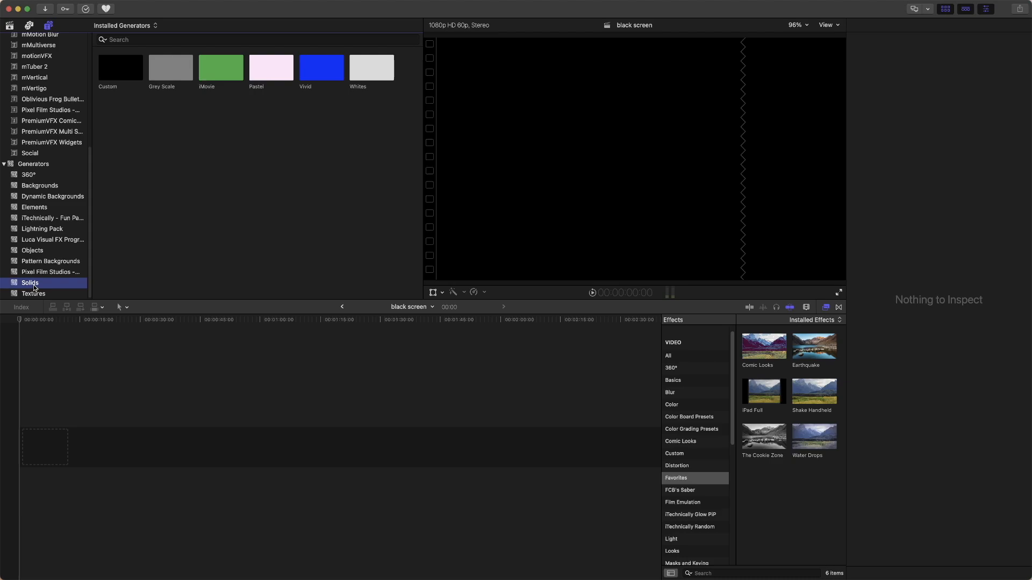
mouse_move(34, 288)
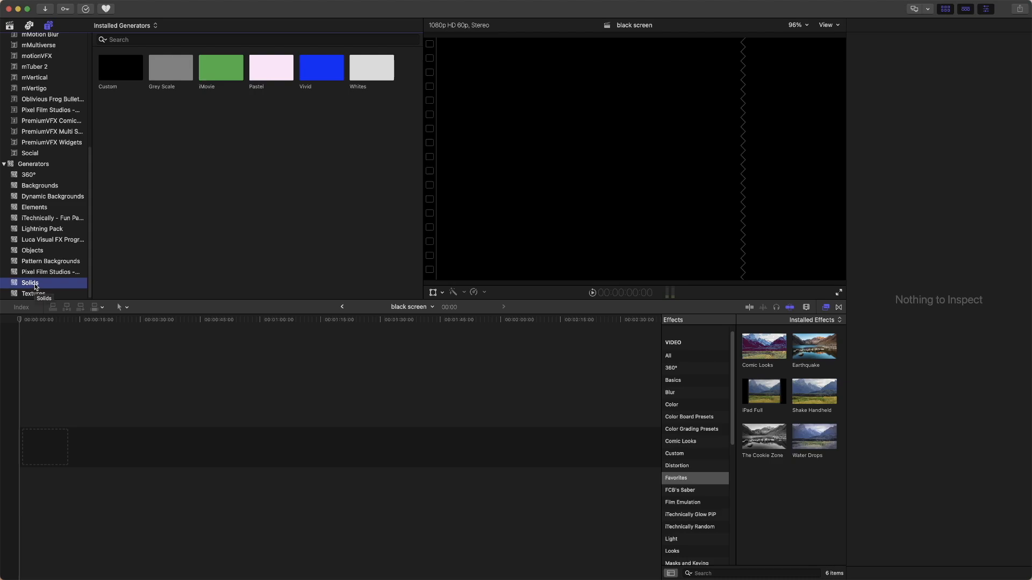
mouse_move(97, 135)
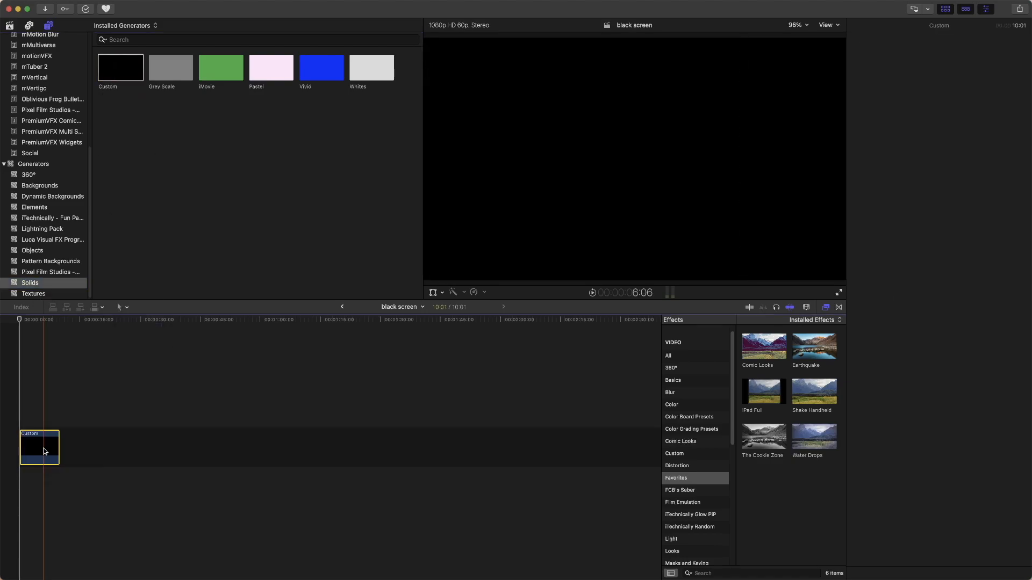
click(866, 25)
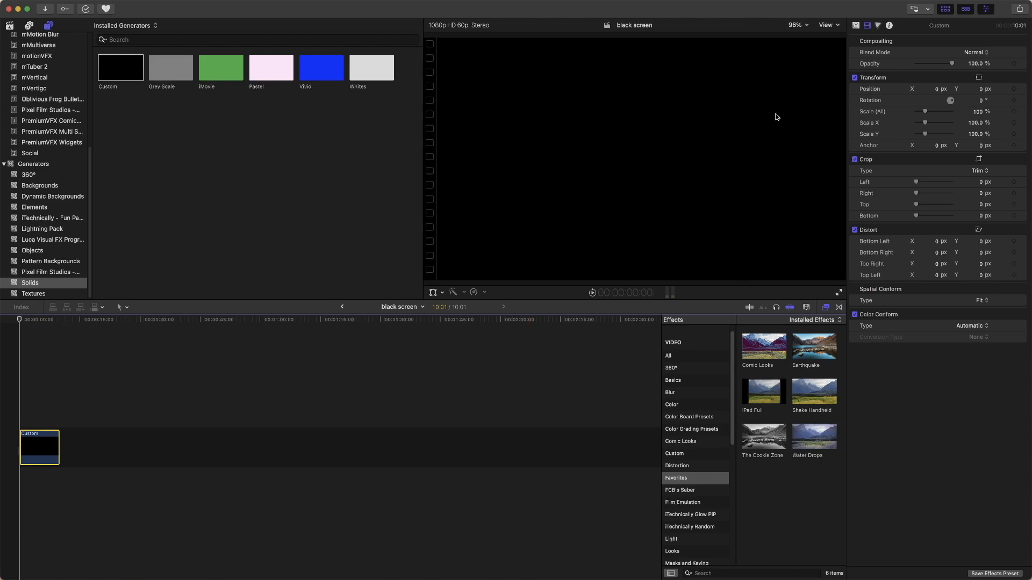
click(857, 25)
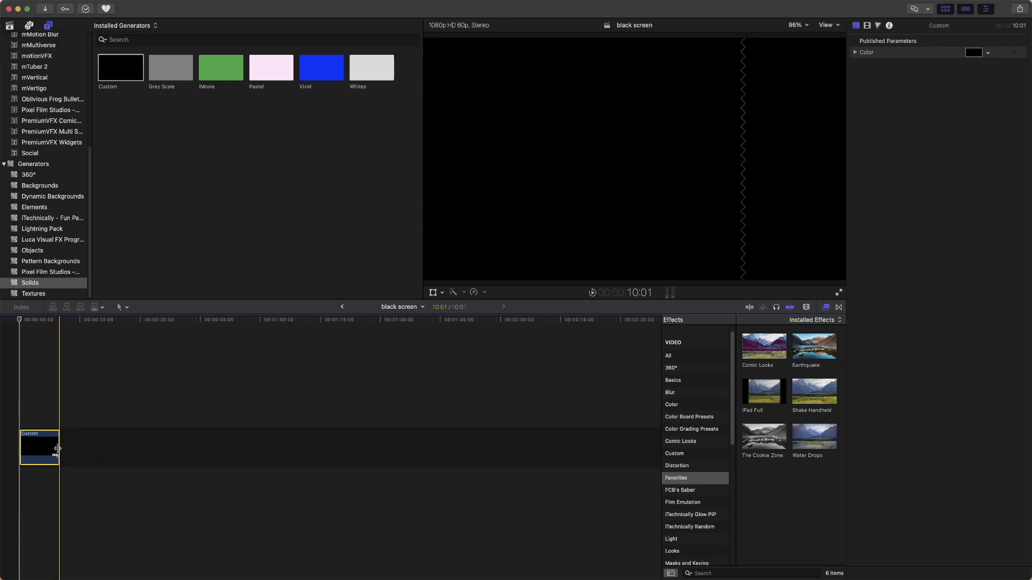
Resize the black solid clip by its end handle, then replace it with the slime library clip.
drag(58, 447, 369, 447)
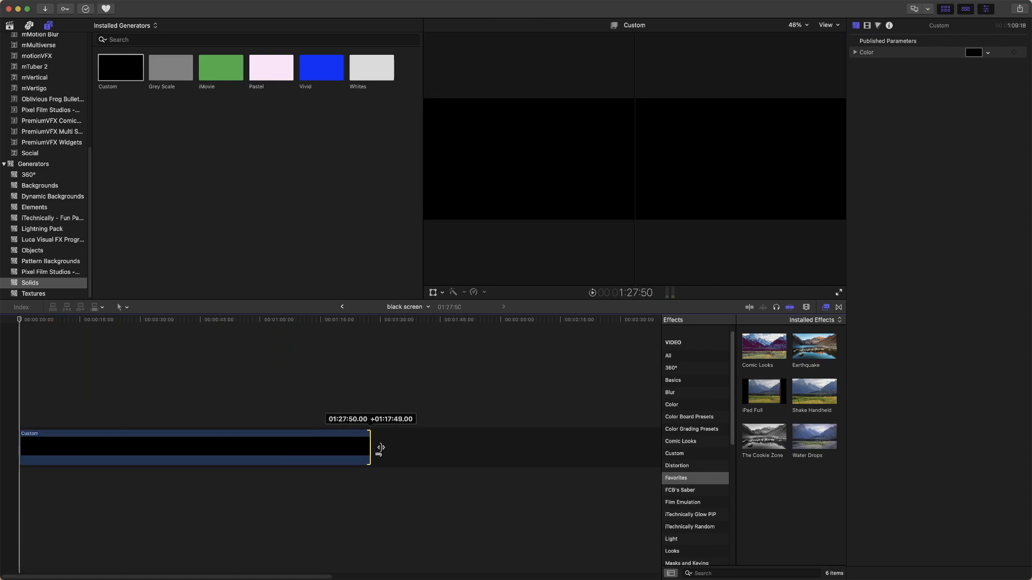
drag(368, 447, 257, 447)
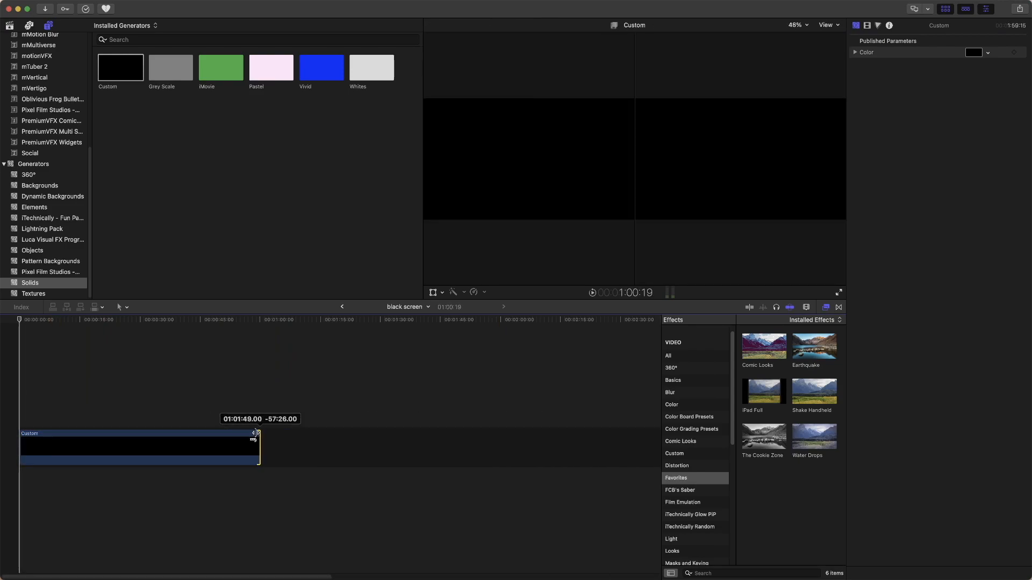
drag(256, 445, 465, 446)
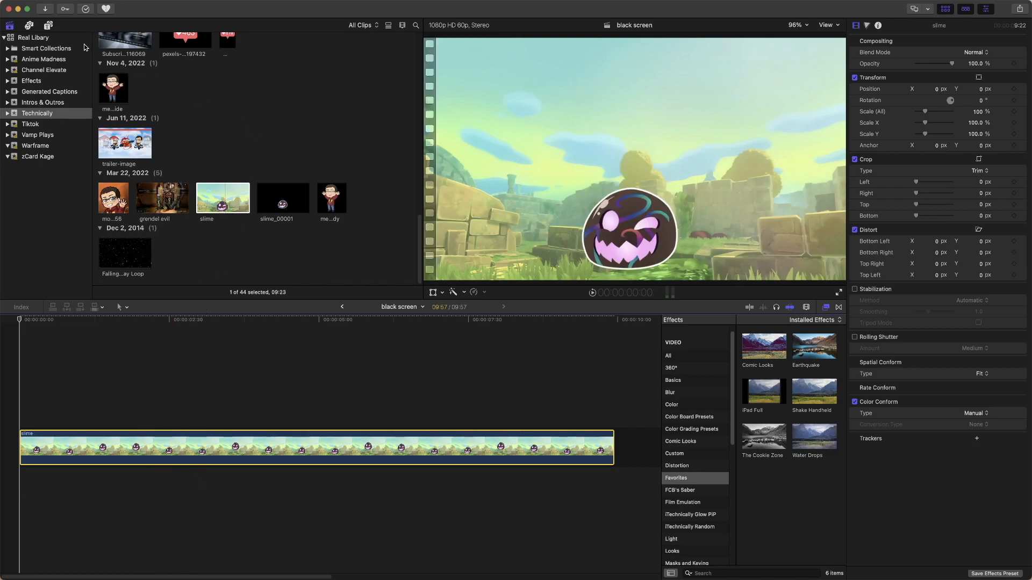
Insert Gap clips via Edit > Insert Generator > Gap to break the slime clip into pieces.
click(319, 447)
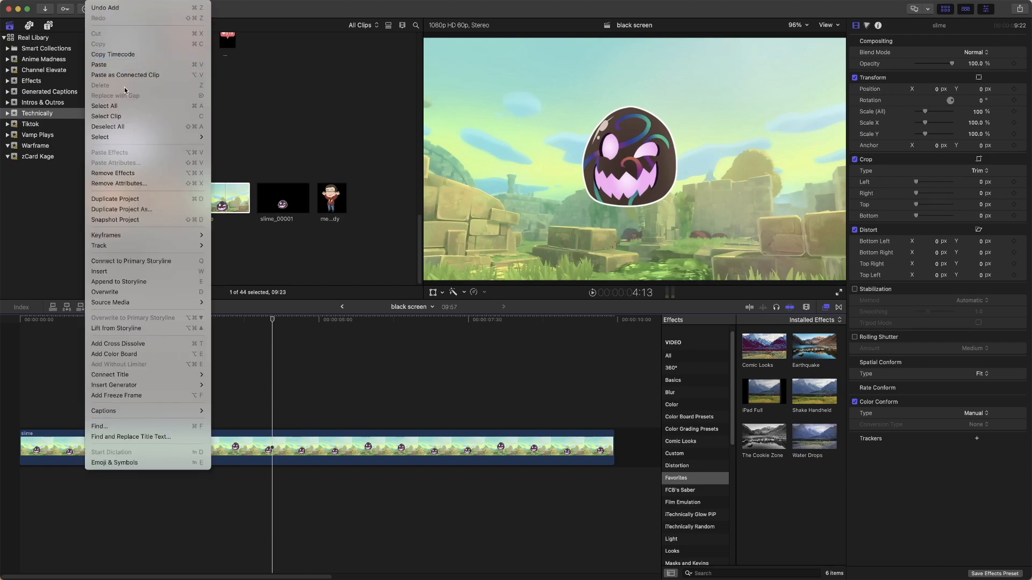
mouse_move(110, 374)
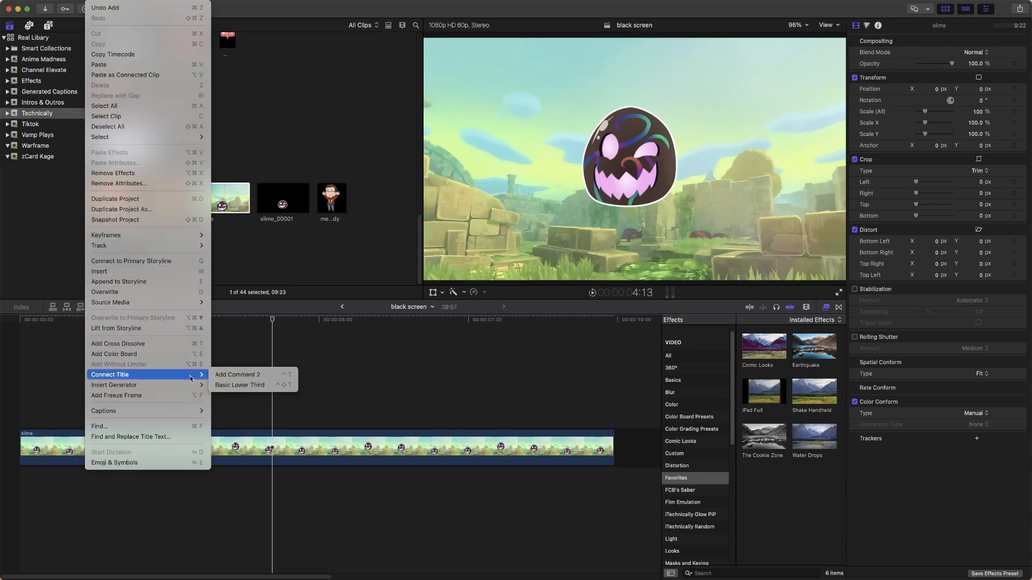
mouse_move(113, 384)
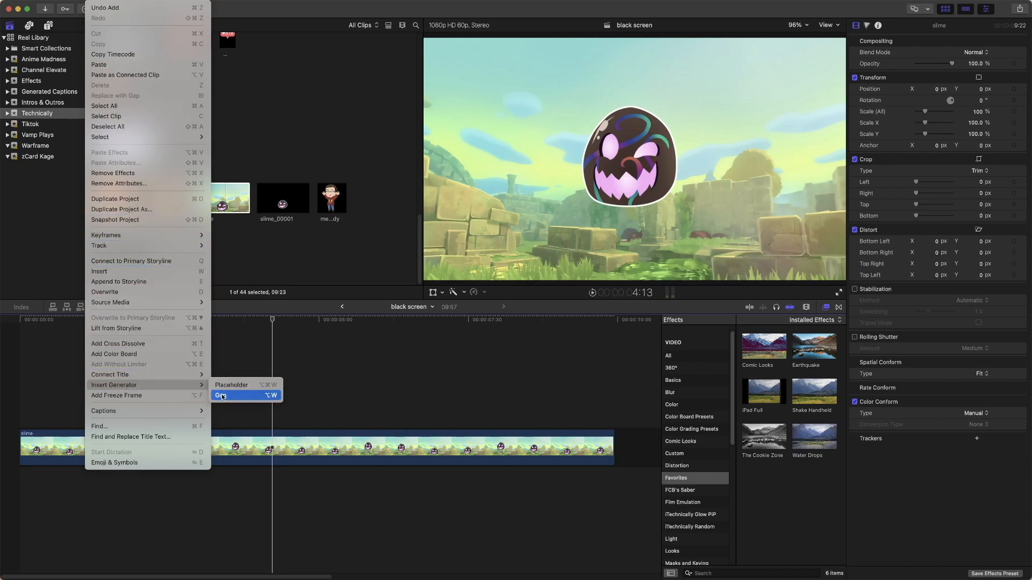
click(247, 395)
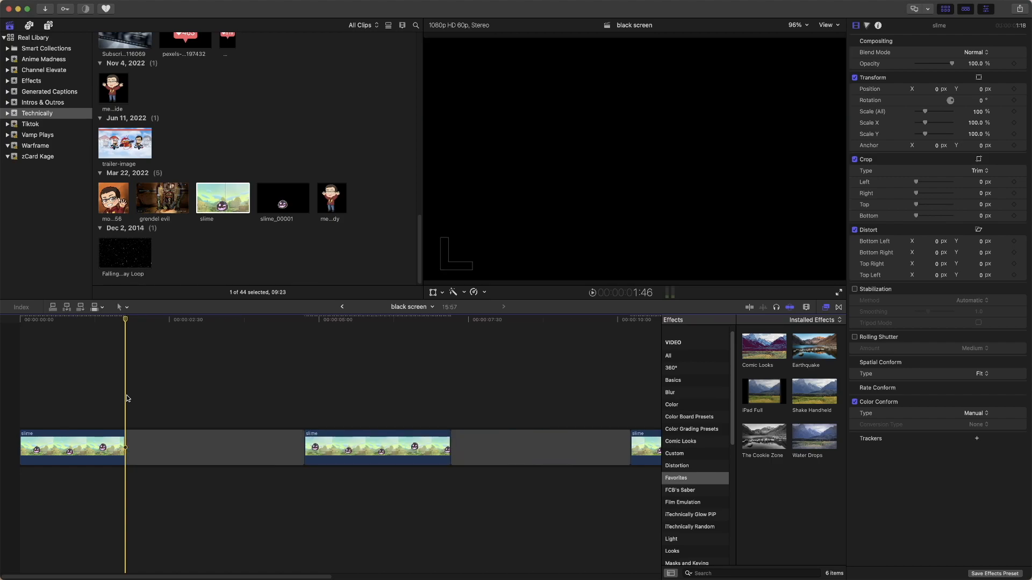
click(259, 457)
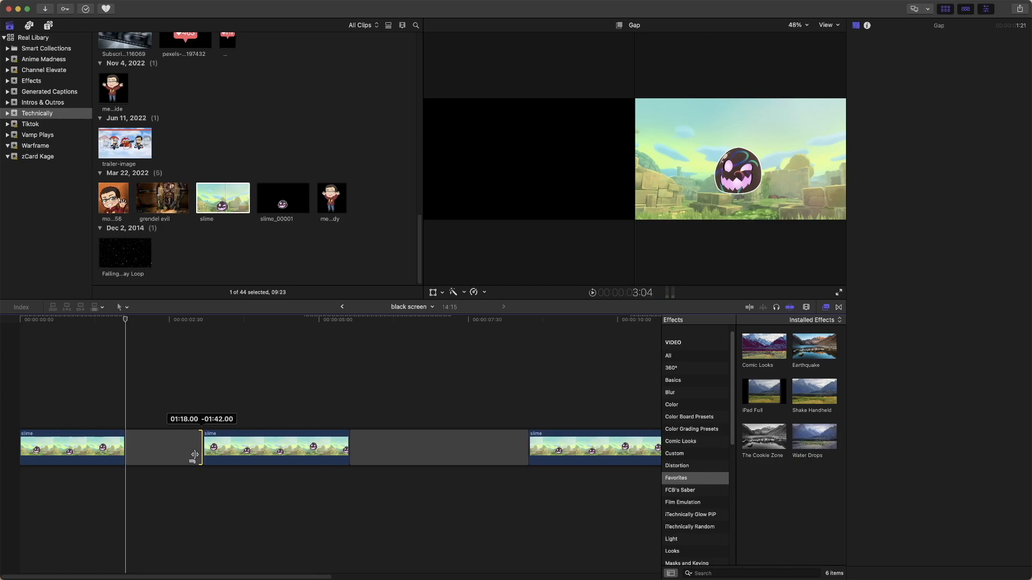
Drag the first gap clip's right edge to change its length and select it.
drag(196, 453, 248, 466)
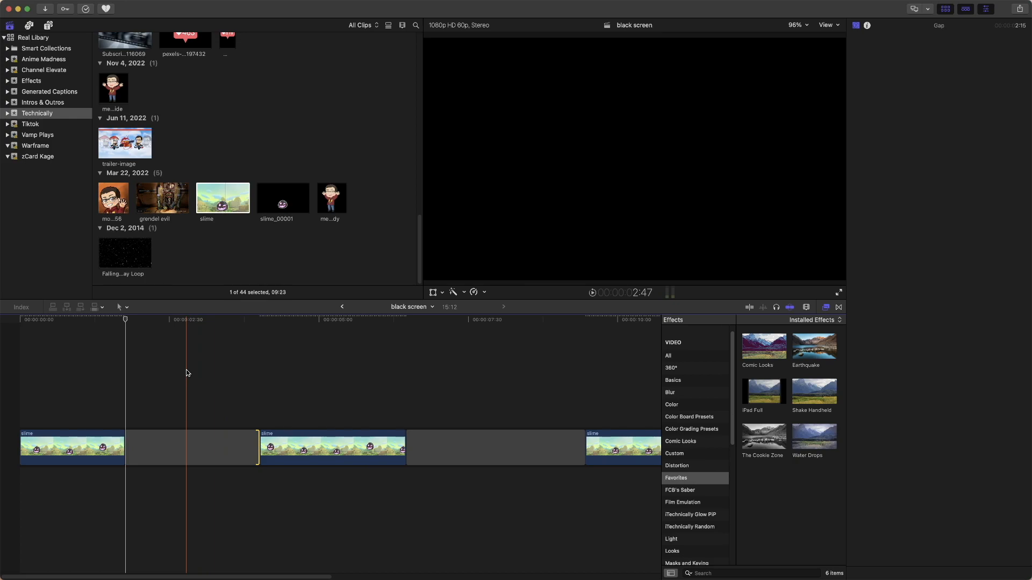
click(191, 447)
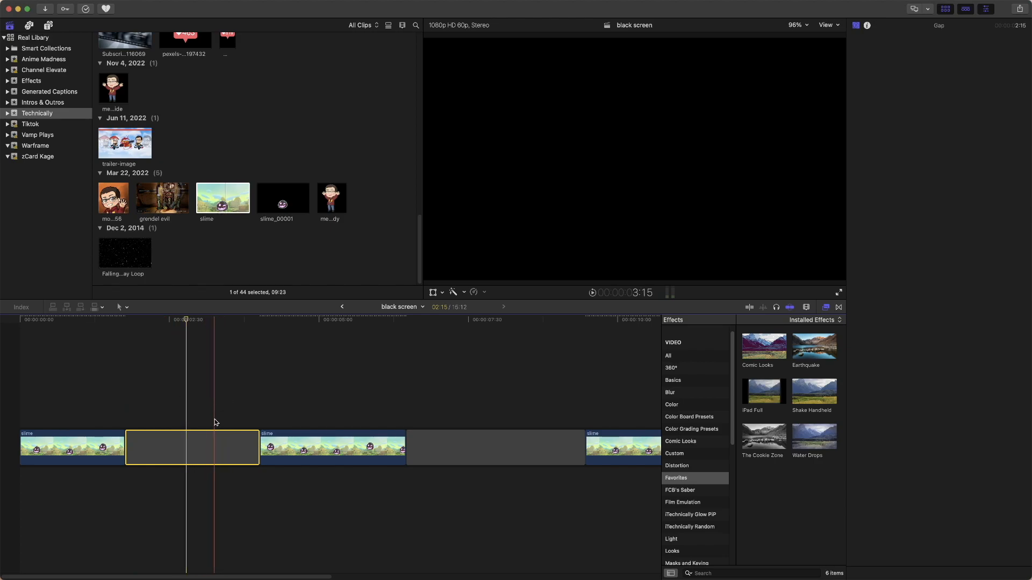
mouse_move(213, 452)
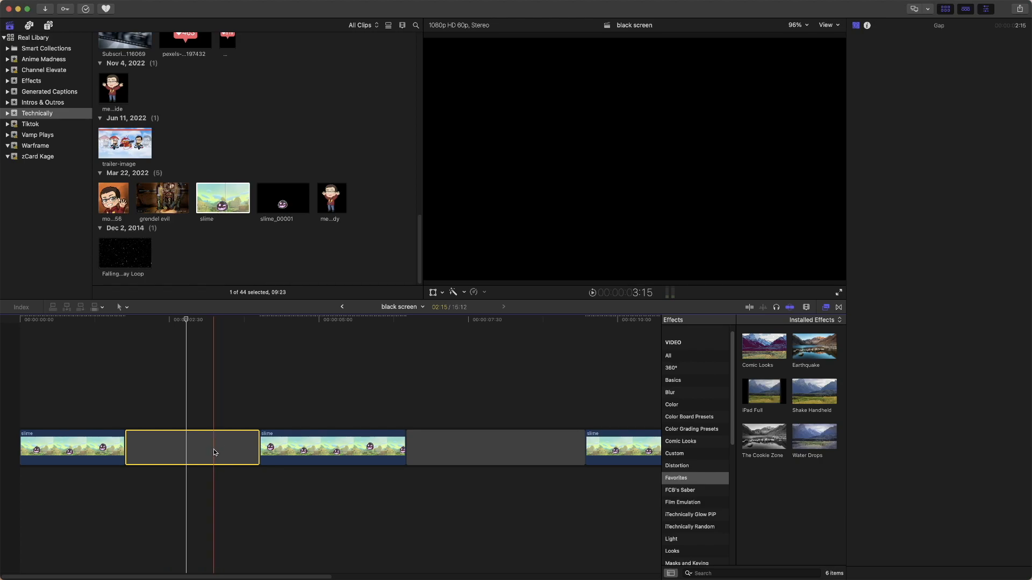